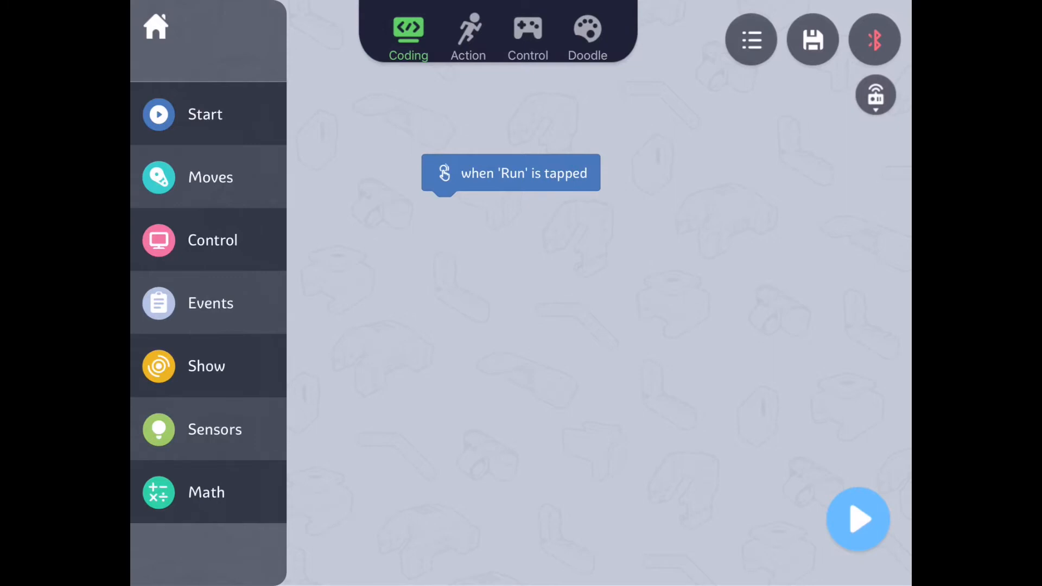
Step: Attach a repeat-3-times loop from the Control blocks under the when 'Run' is tapped trigger
click(213, 240)
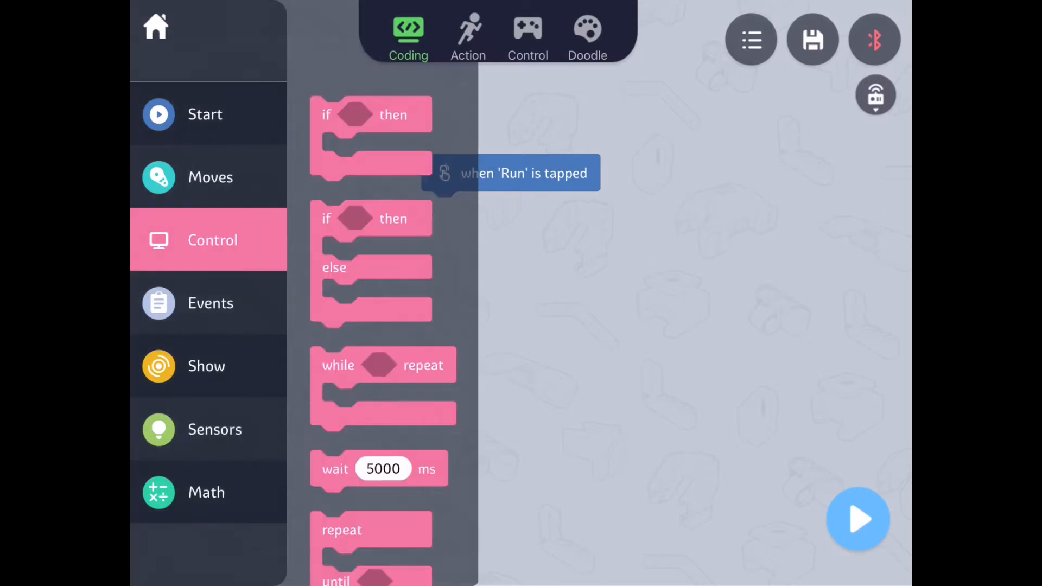
scroll(down, 3)
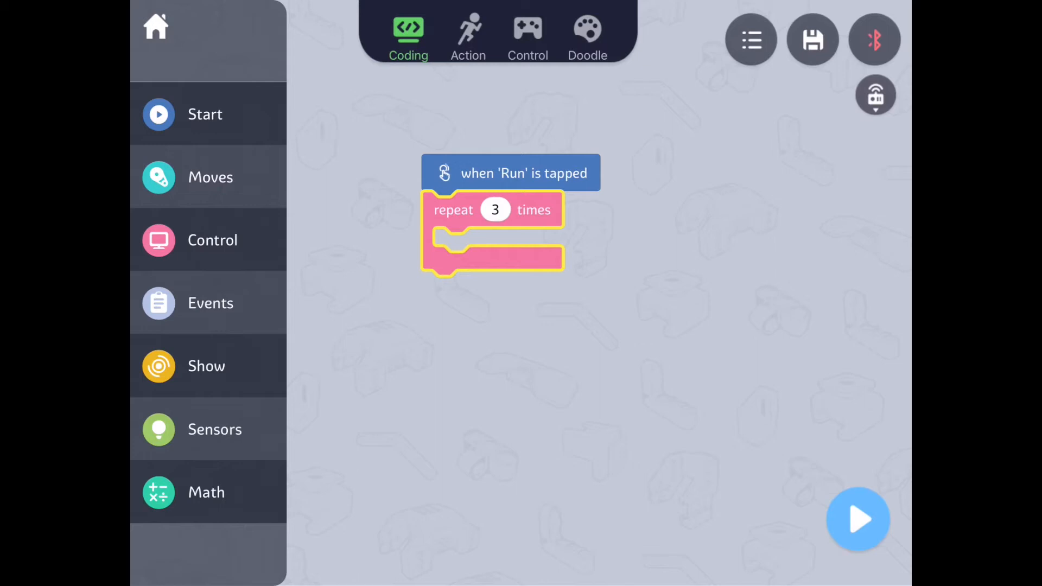
Step: Inside the loop, rotate servo ID-1 to -45, wait 2000 ms, then rotate back to 0
click(210, 177)
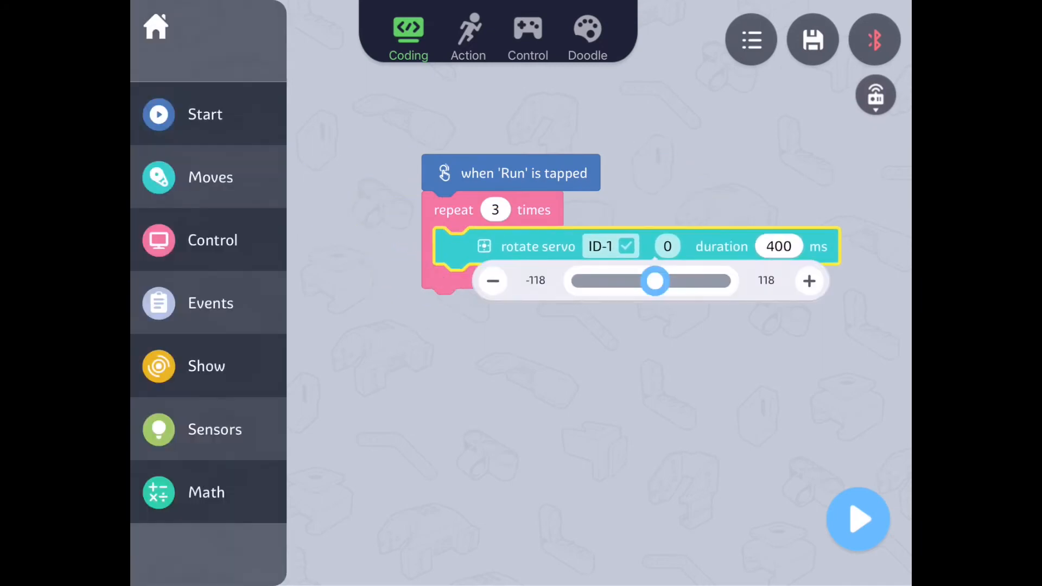
click(212, 239)
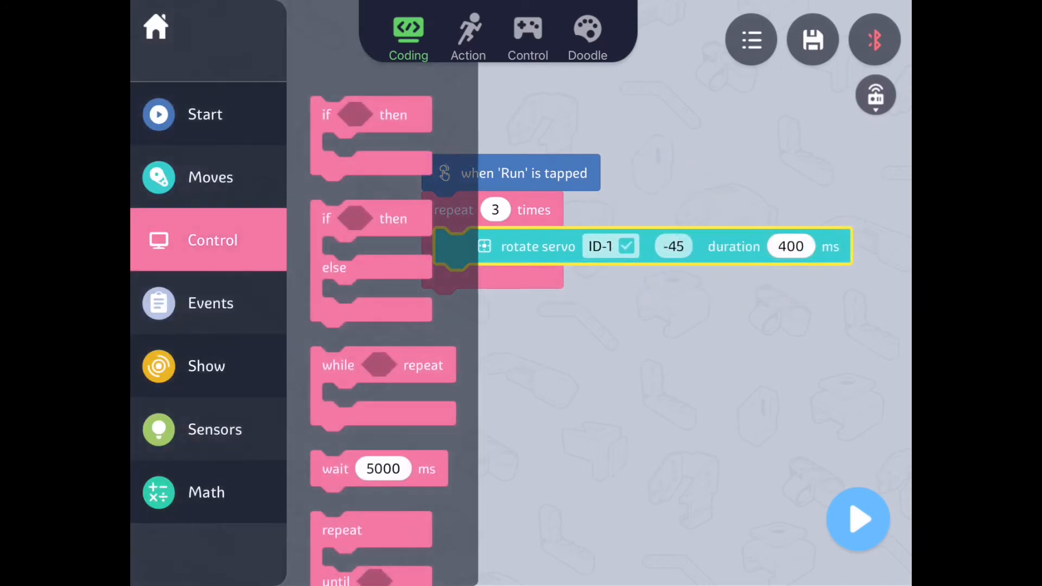
drag(379, 469, 501, 284)
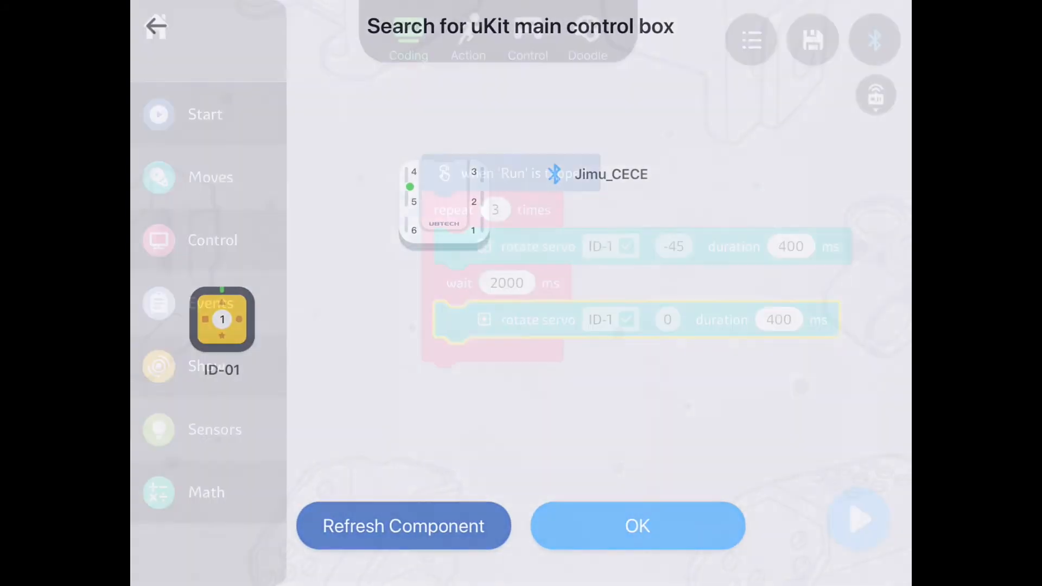
Step: Confirm the main control box connection, run the servo loop on the robot, then stop it
click(636, 525)
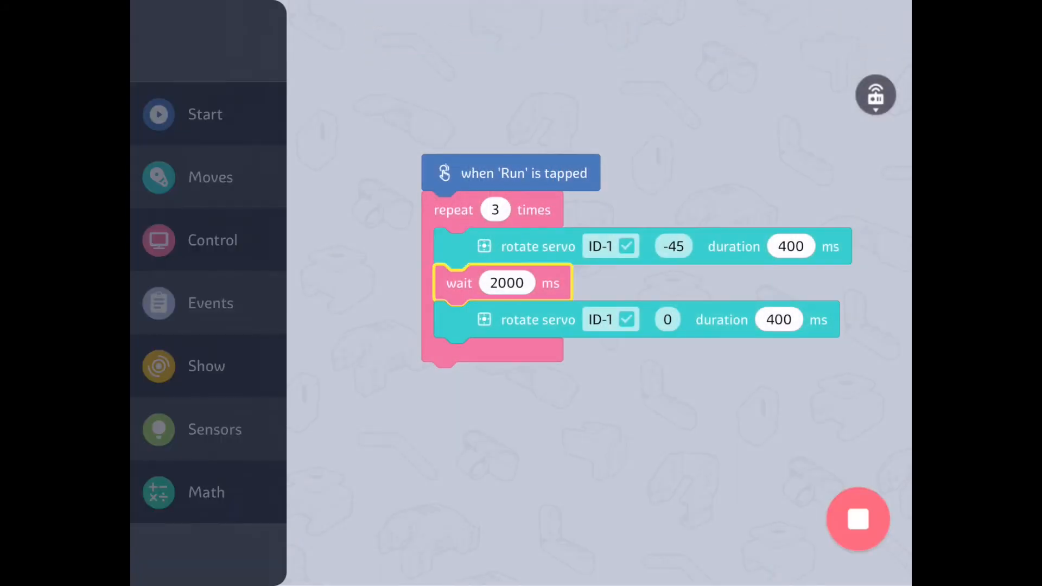
click(538, 319)
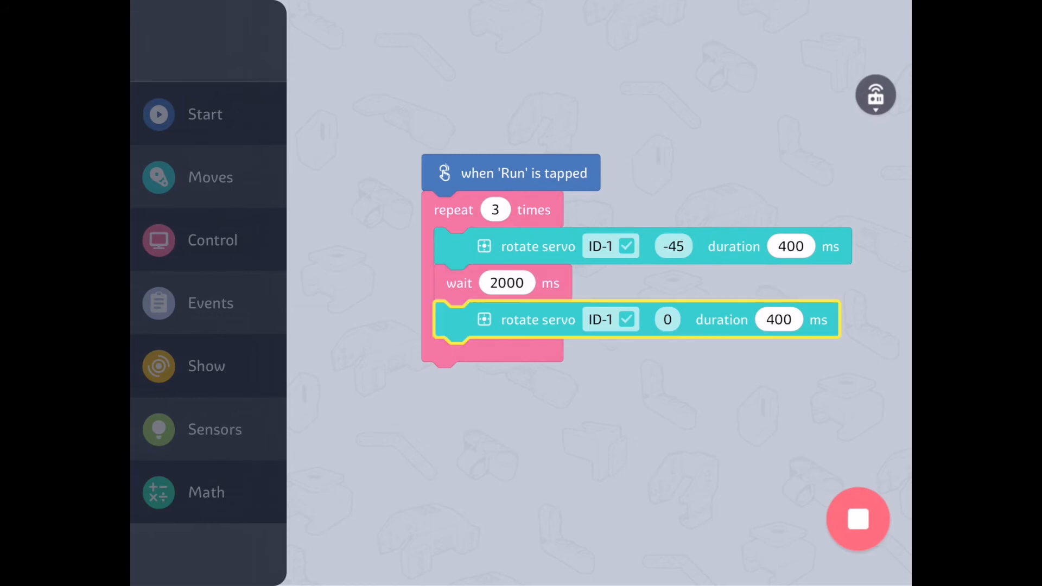
click(858, 519)
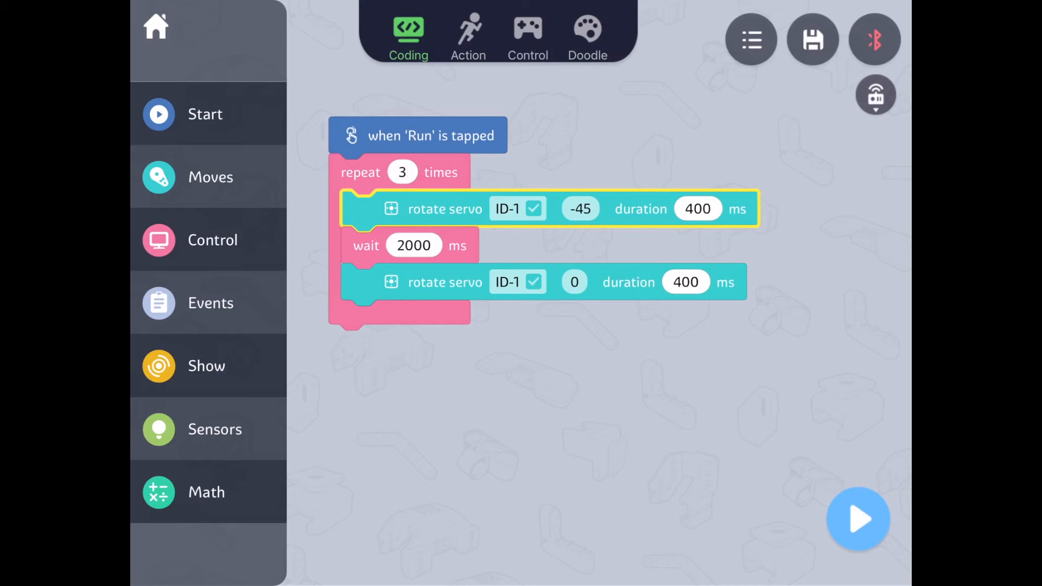
Step: Swap the counted loop for a repeat-until loop around the servo steps and bring up Events conditions
click(213, 240)
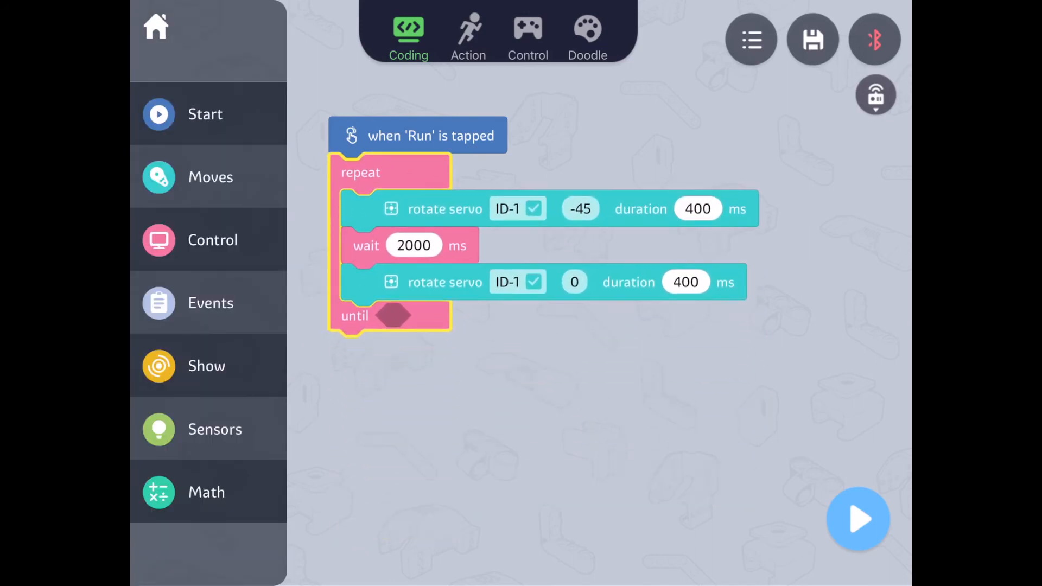
click(210, 302)
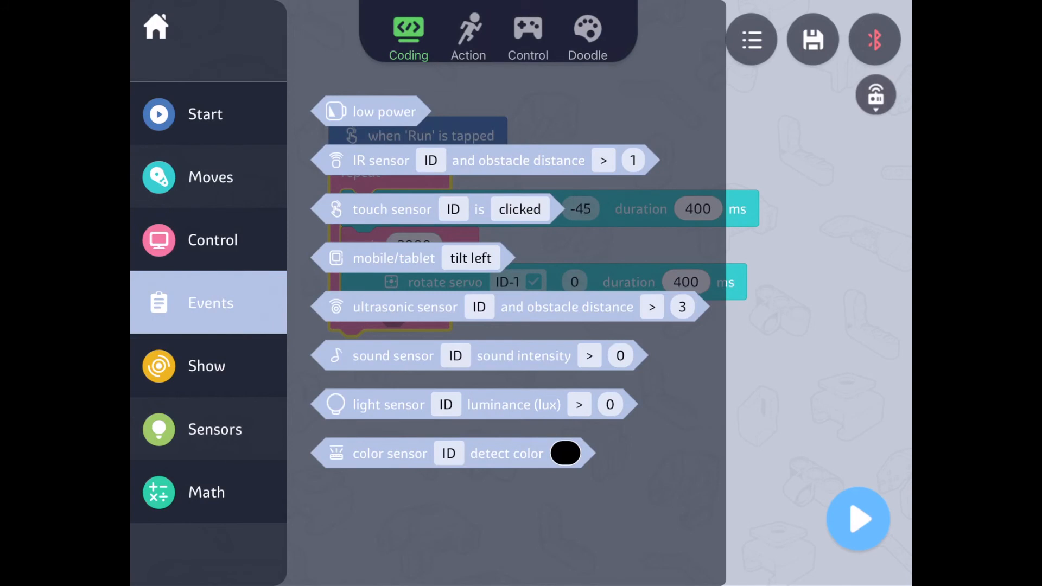